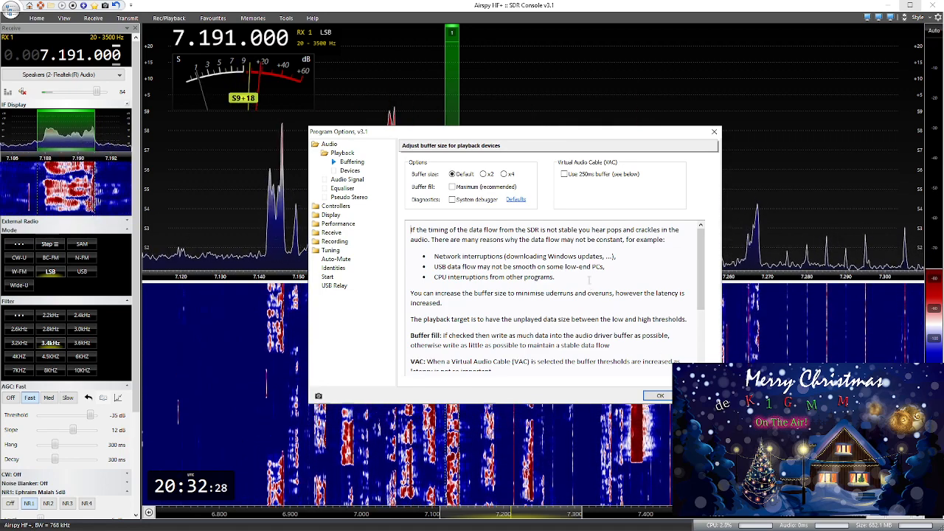
- Confirm the Program Options with the playback buffer size kept at its default
left_click(658, 396)
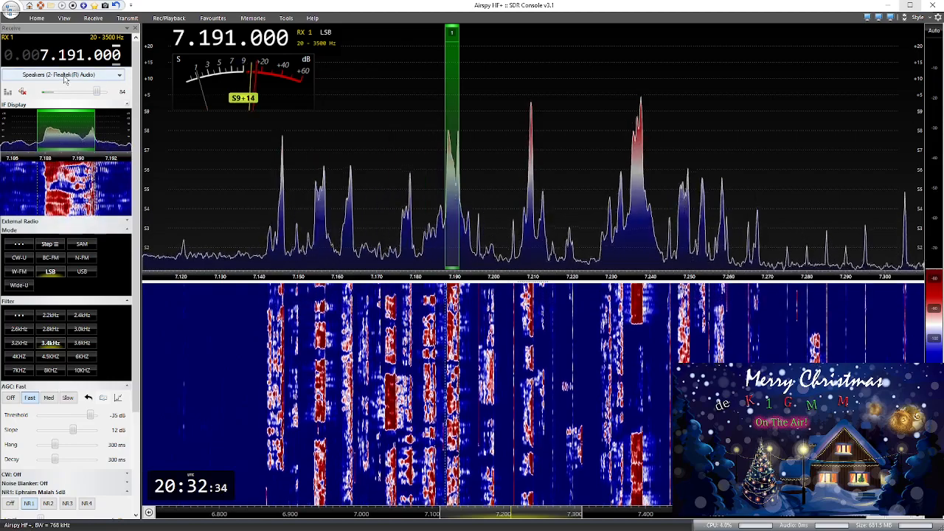
mouse_move(62, 73)
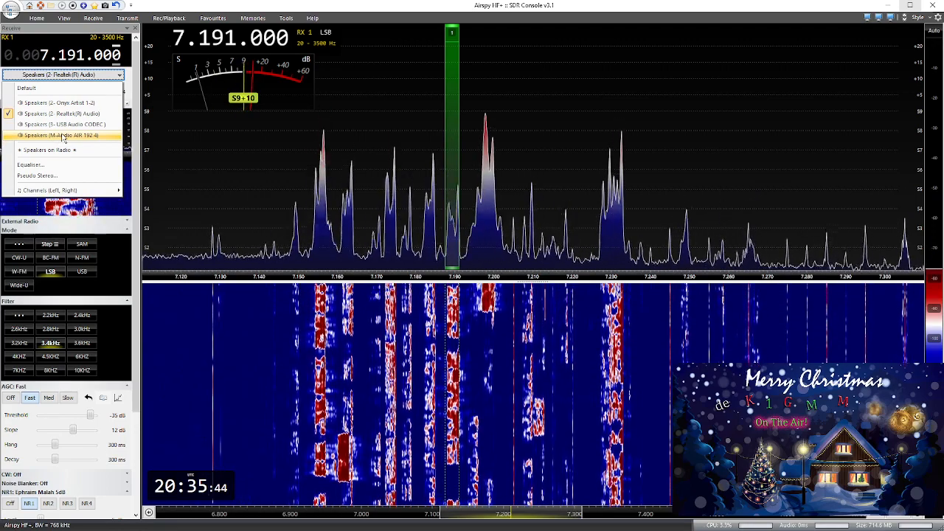
- Select Speakers (Realtek) as the receiver's audio output device
left_click(62, 112)
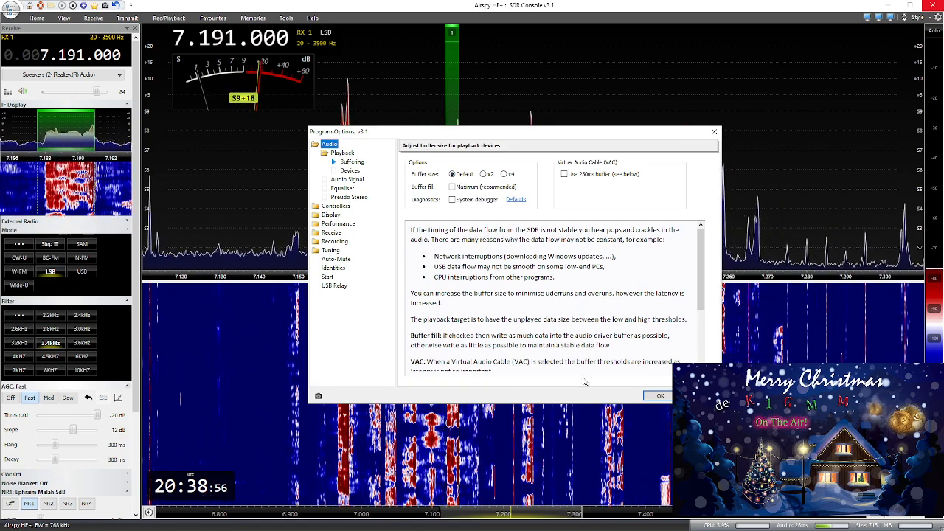
- Confirm the options again, keeping the default buffer size, and return to the spectrum
left_click(659, 395)
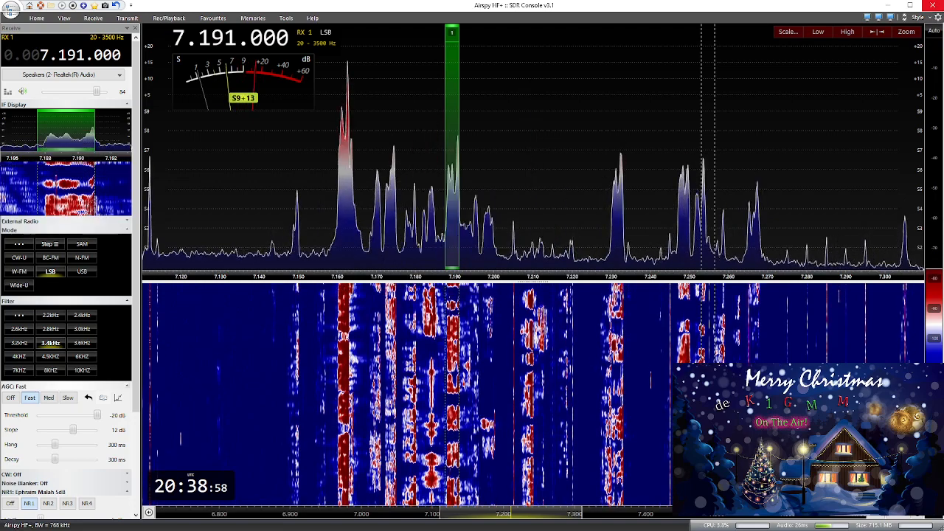